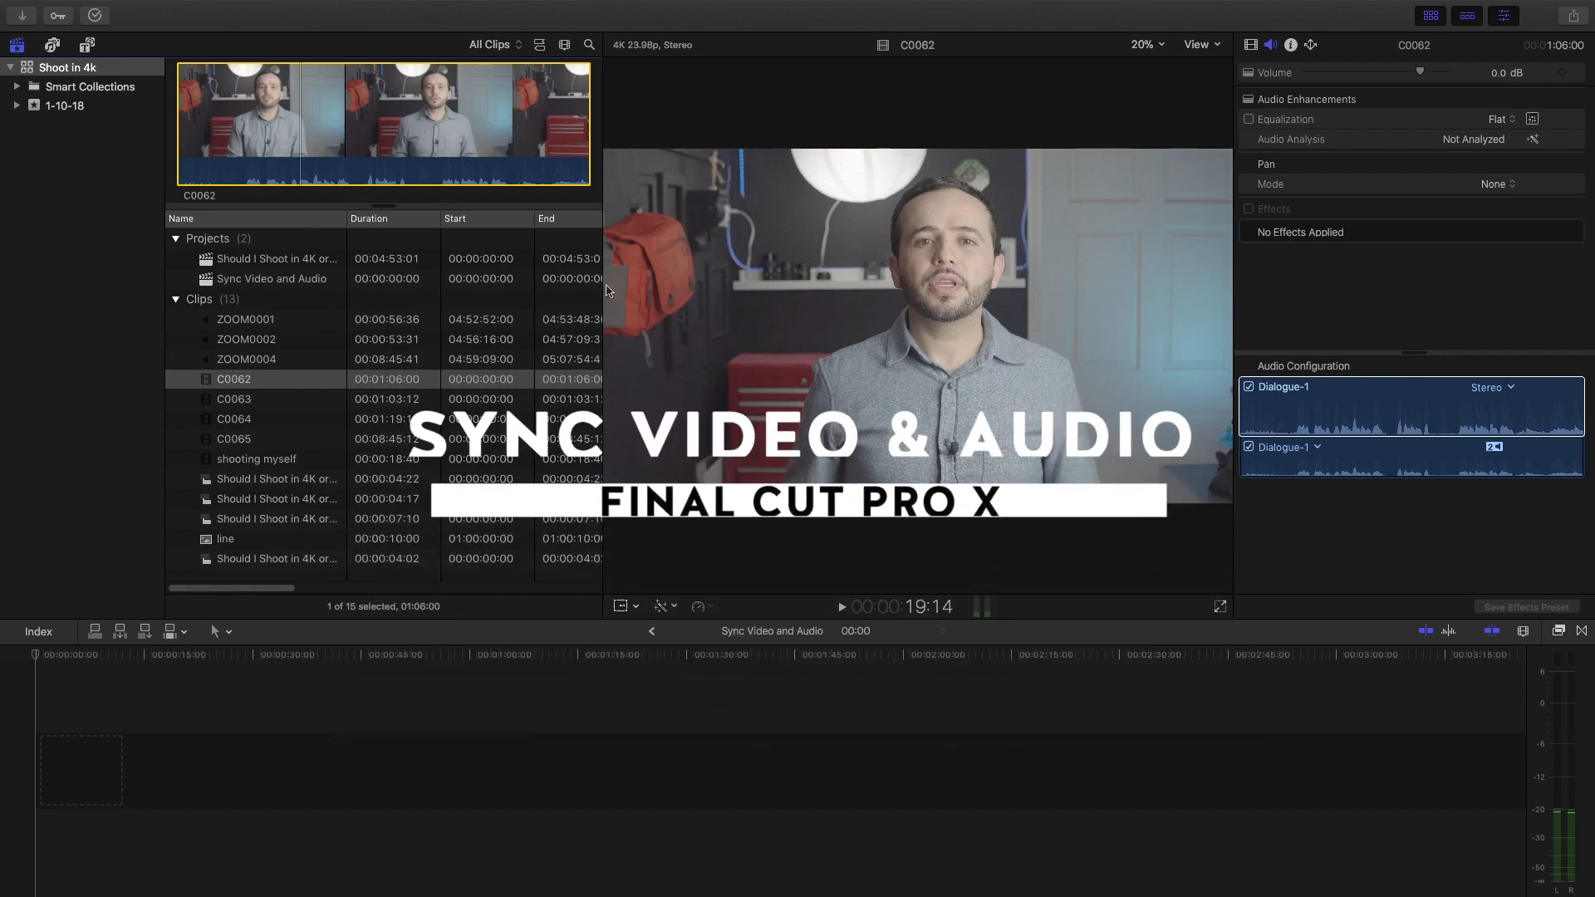
- Select the C0062 camera clip, preview ZOOM0001, then append C0062 to the timeline
{"action": "double_click", "coordinate": [232, 379]}
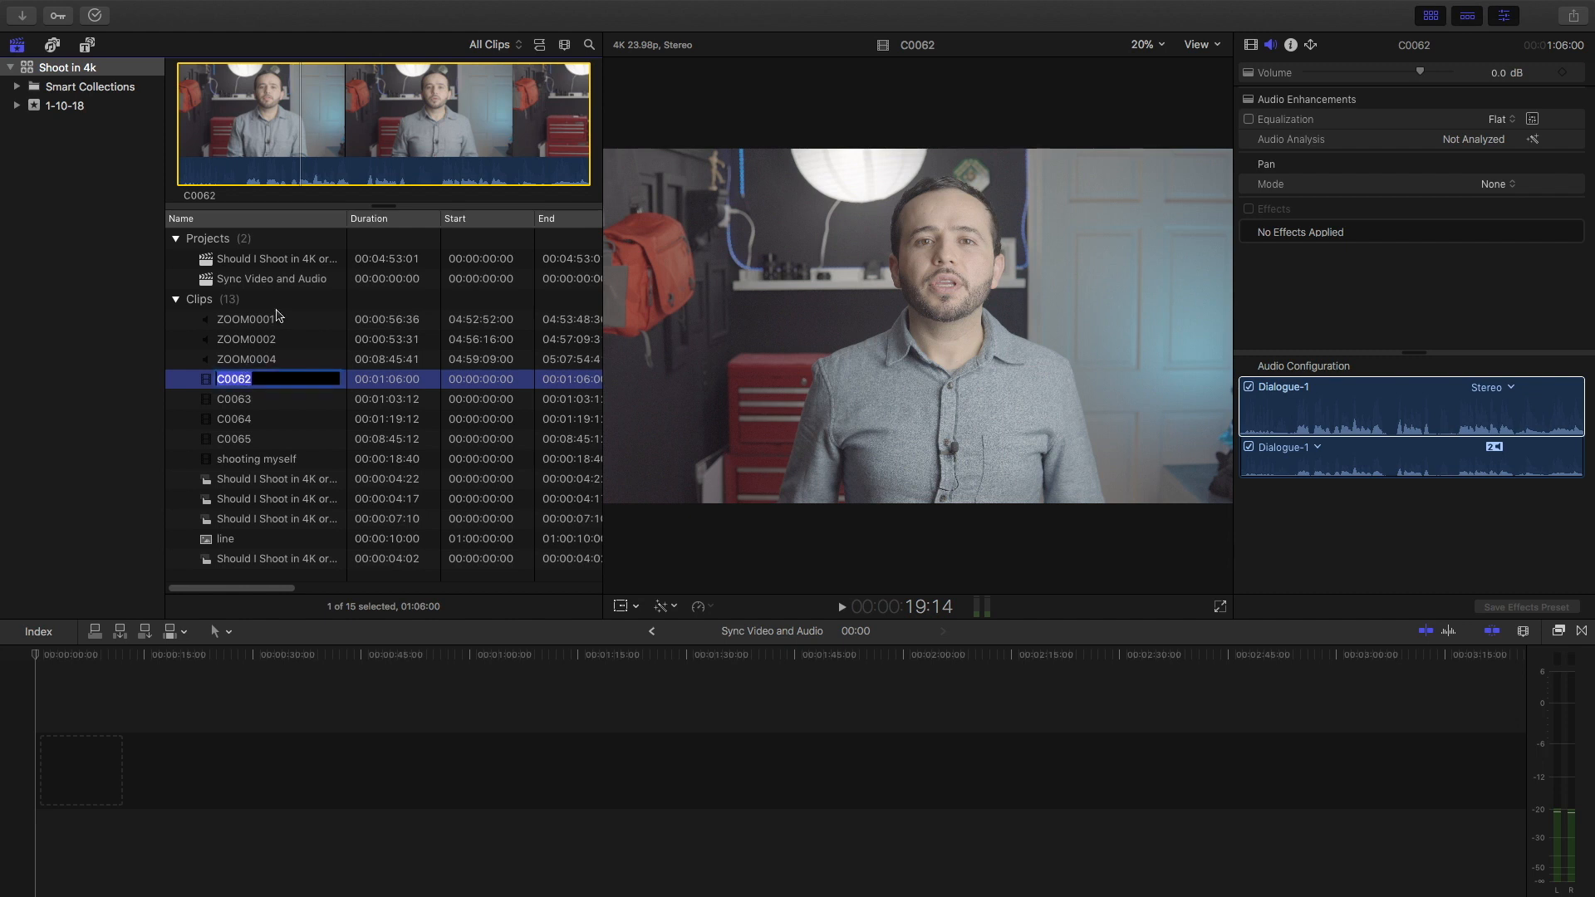
{"action": "left_click", "coordinate": [245, 318]}
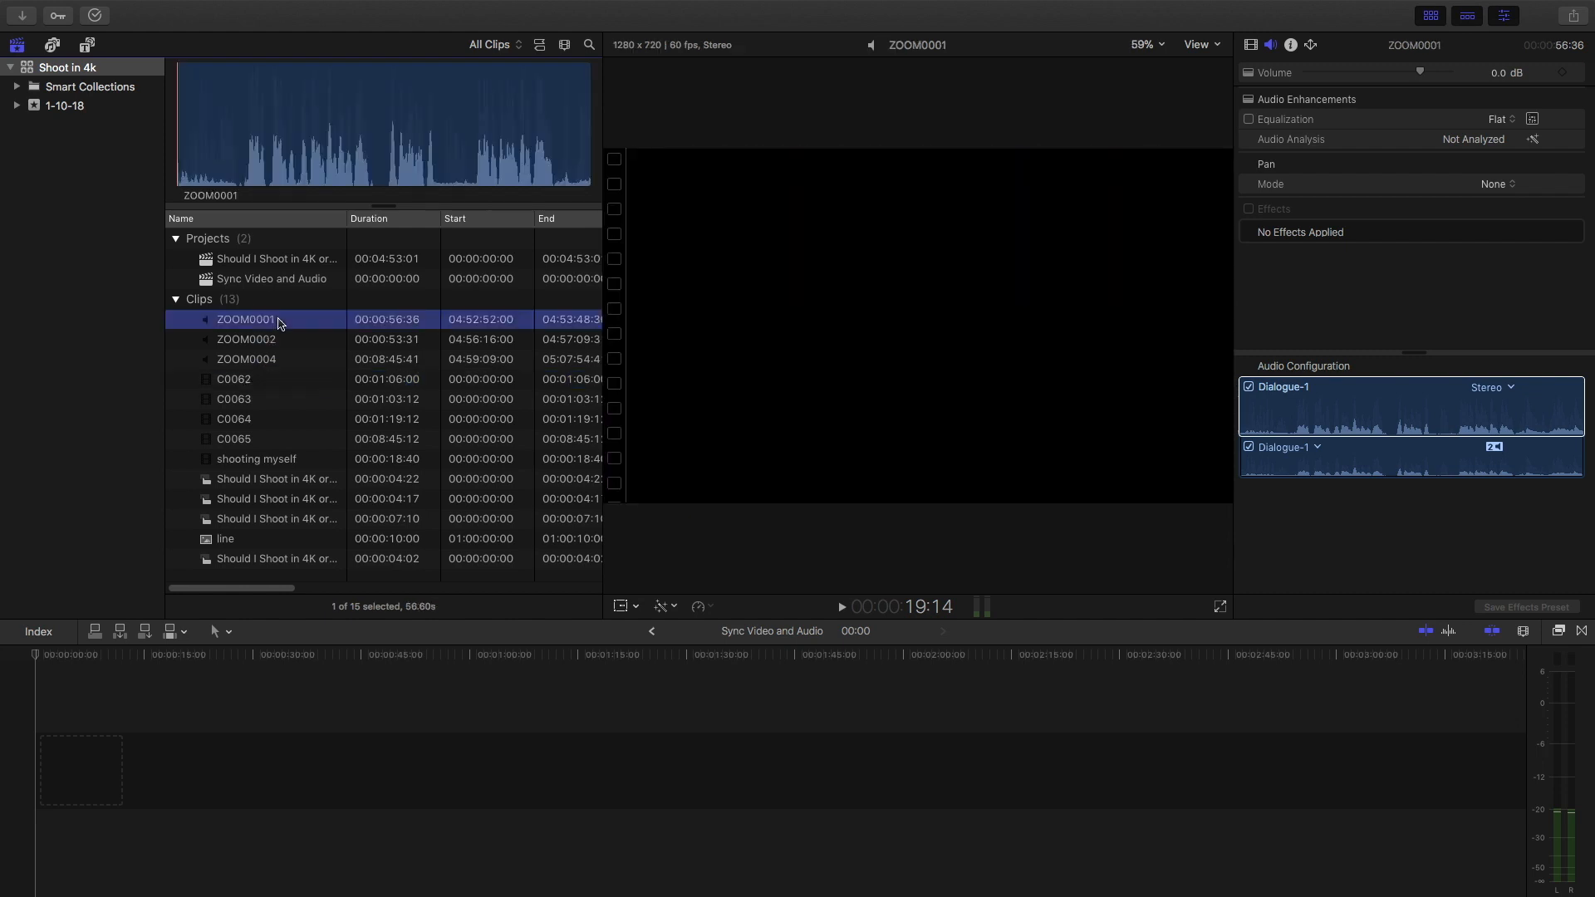
{"action": "left_click", "coordinate": [233, 379]}
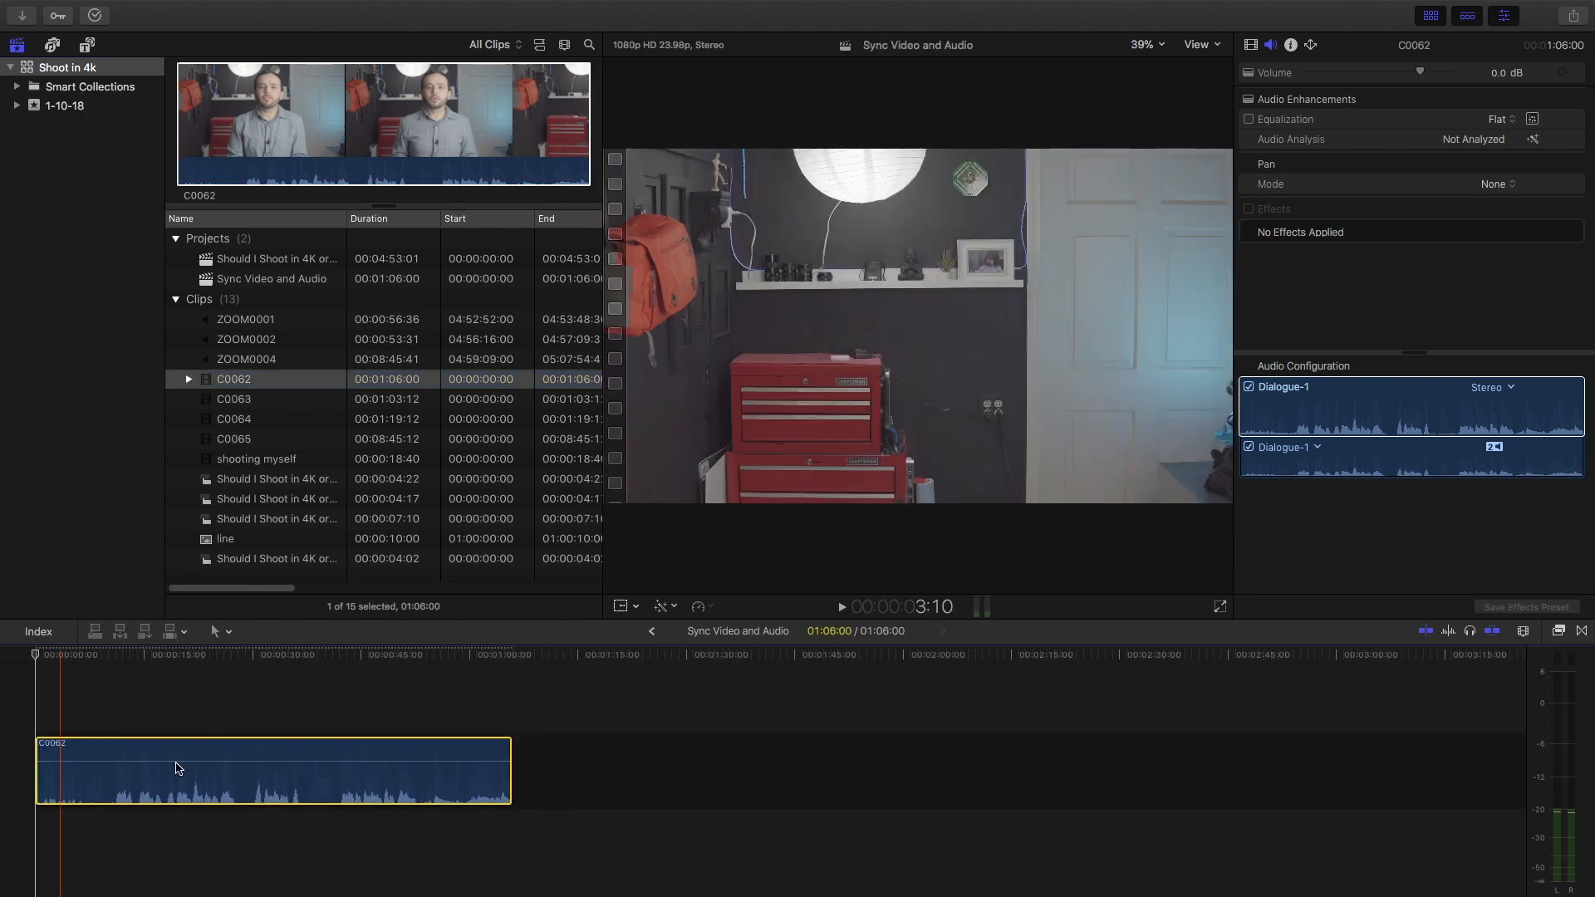
- Delete the C0062 clip from the Sync Video and Audio timeline
{"action": "left_click", "coordinate": [245, 318]}
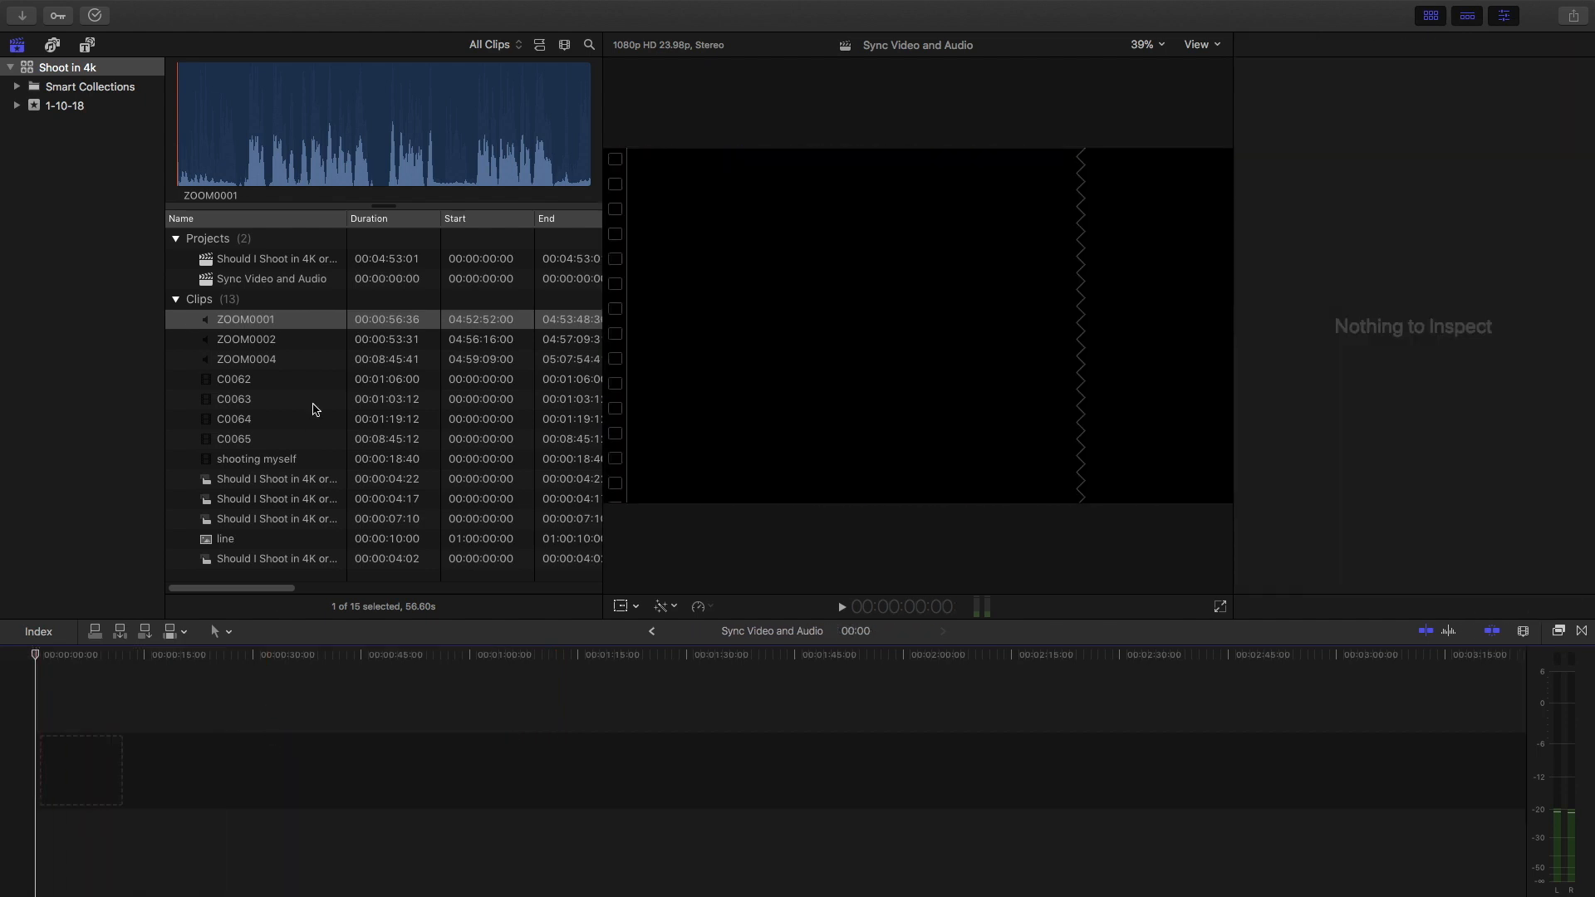
- Synchronize C0062 and ZOOM0001 using audio, creating 'C0062 - Synchronized Clip'
{"action": "left_click", "coordinate": [234, 379]}
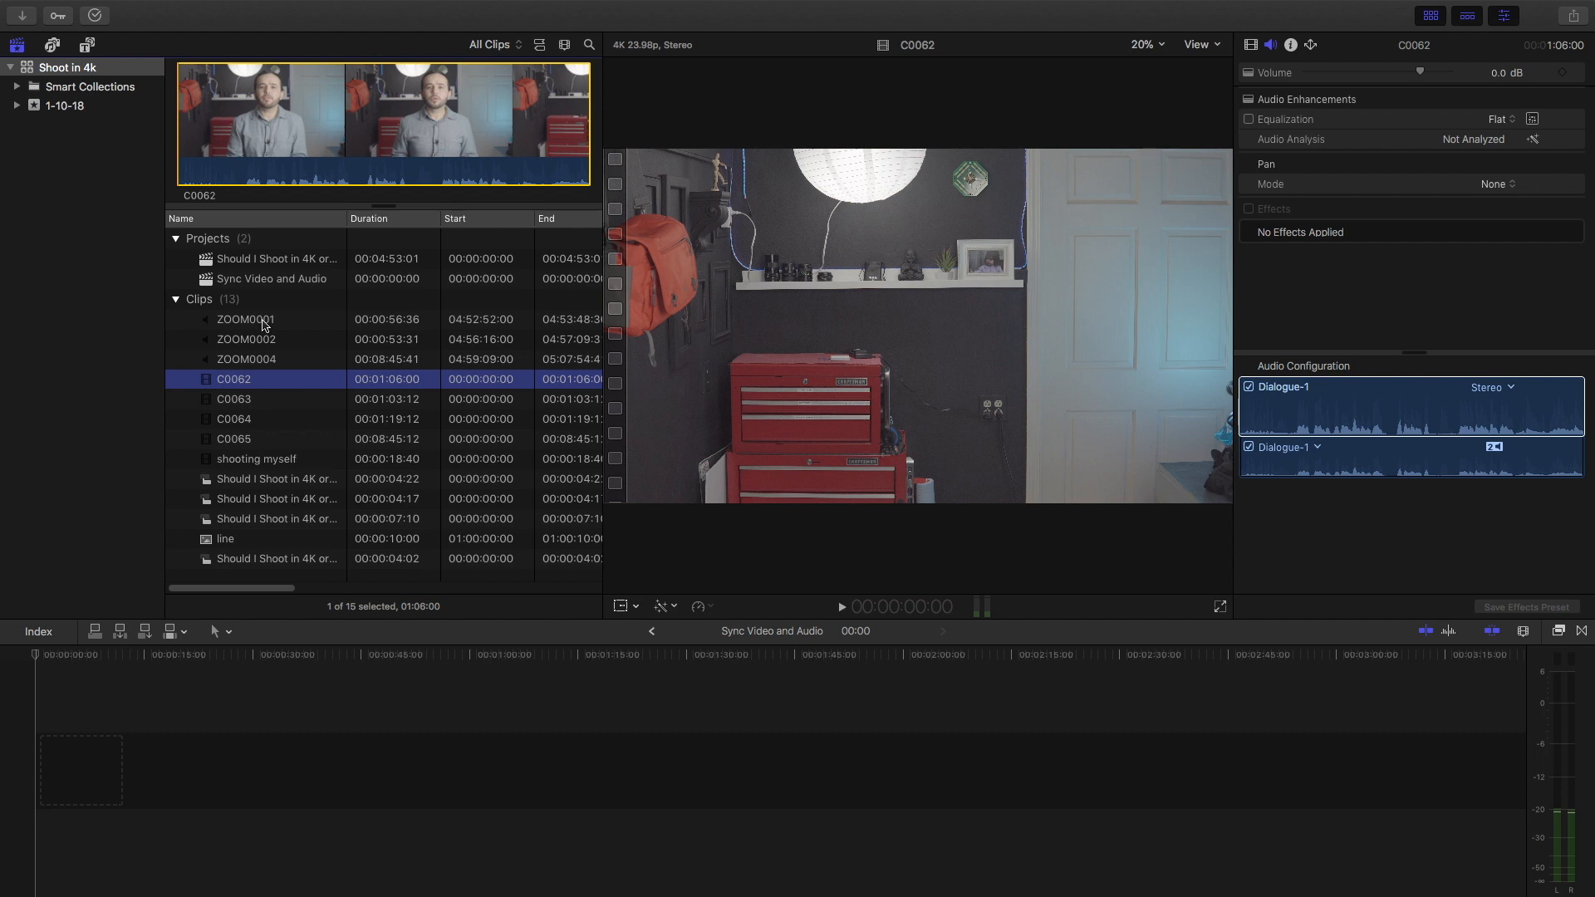
{"action": "right_click", "coordinate": [245, 318]}
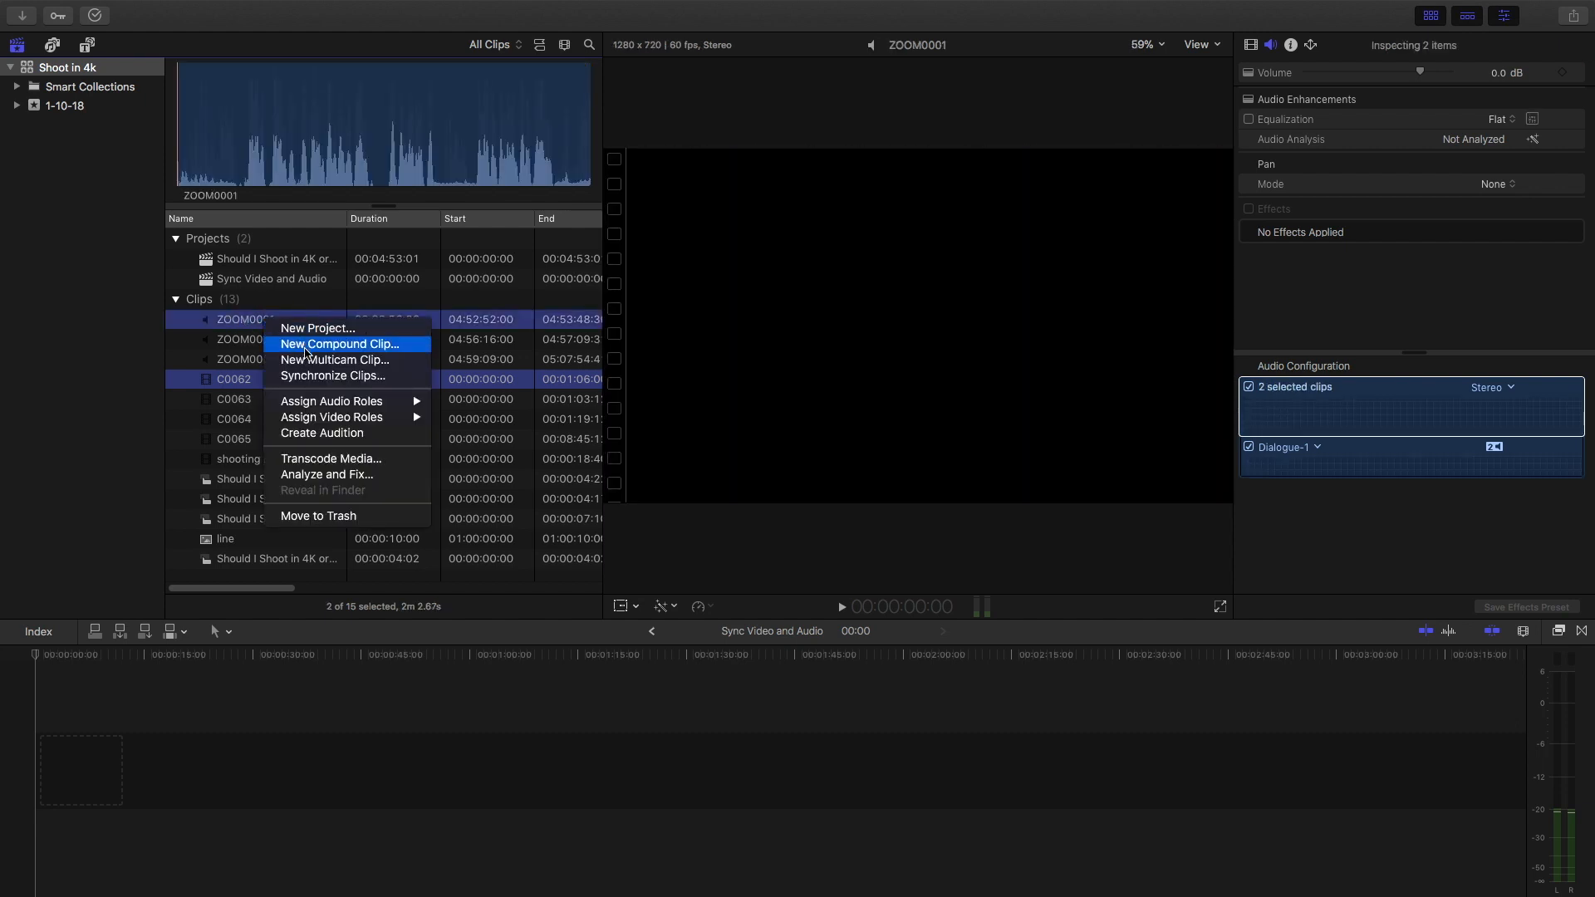
{"action": "mouse_move", "coordinate": [335, 376]}
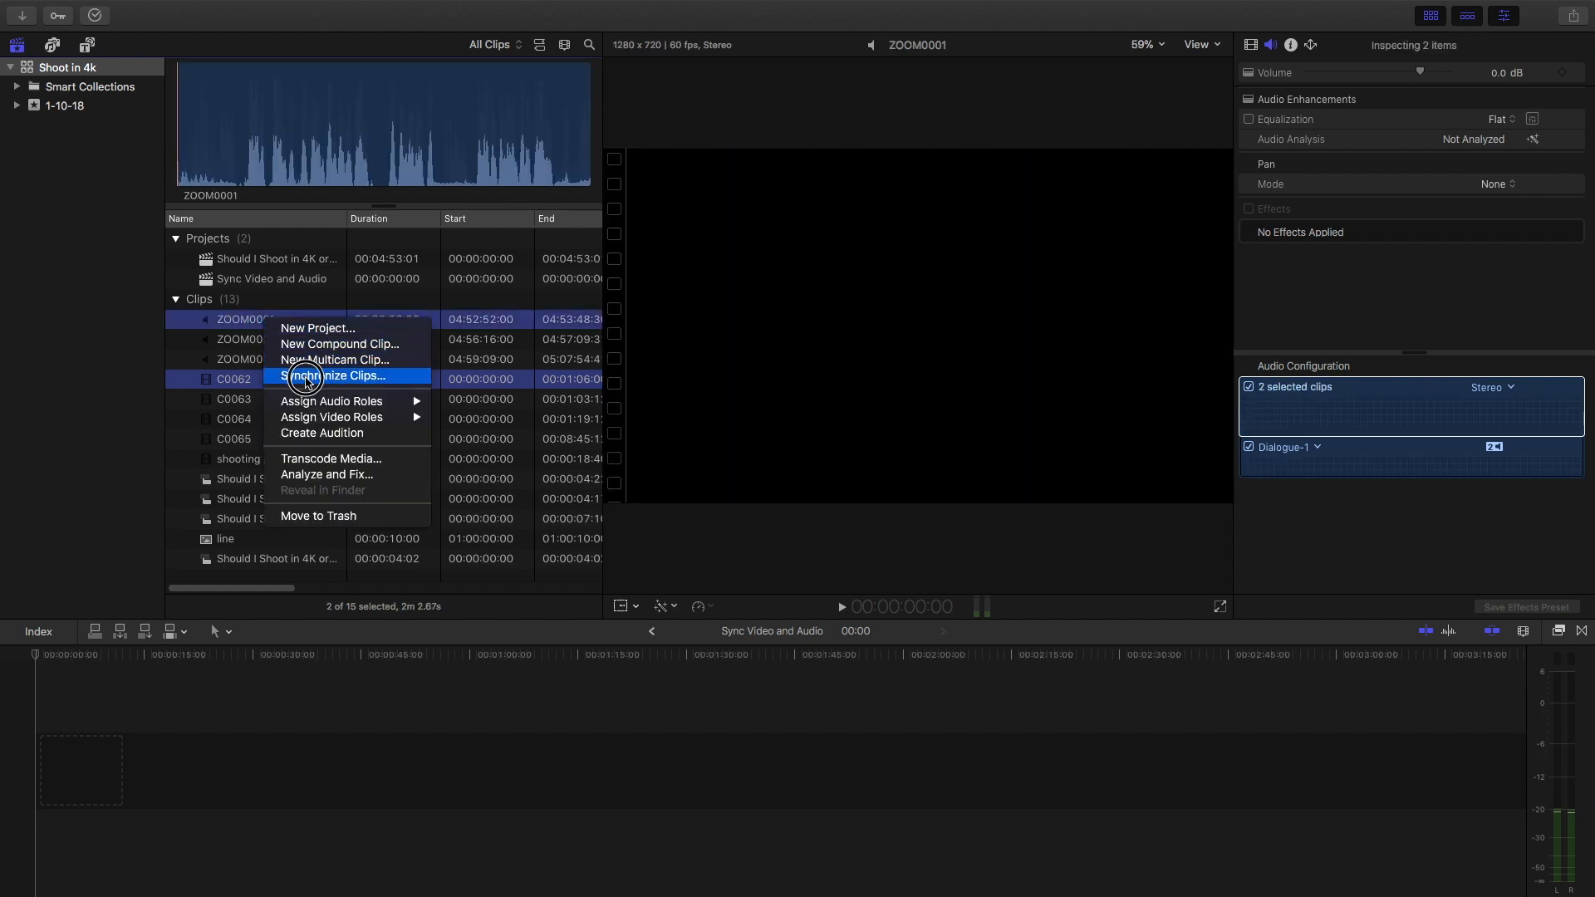
{"action": "left_click", "coordinate": [337, 376]}
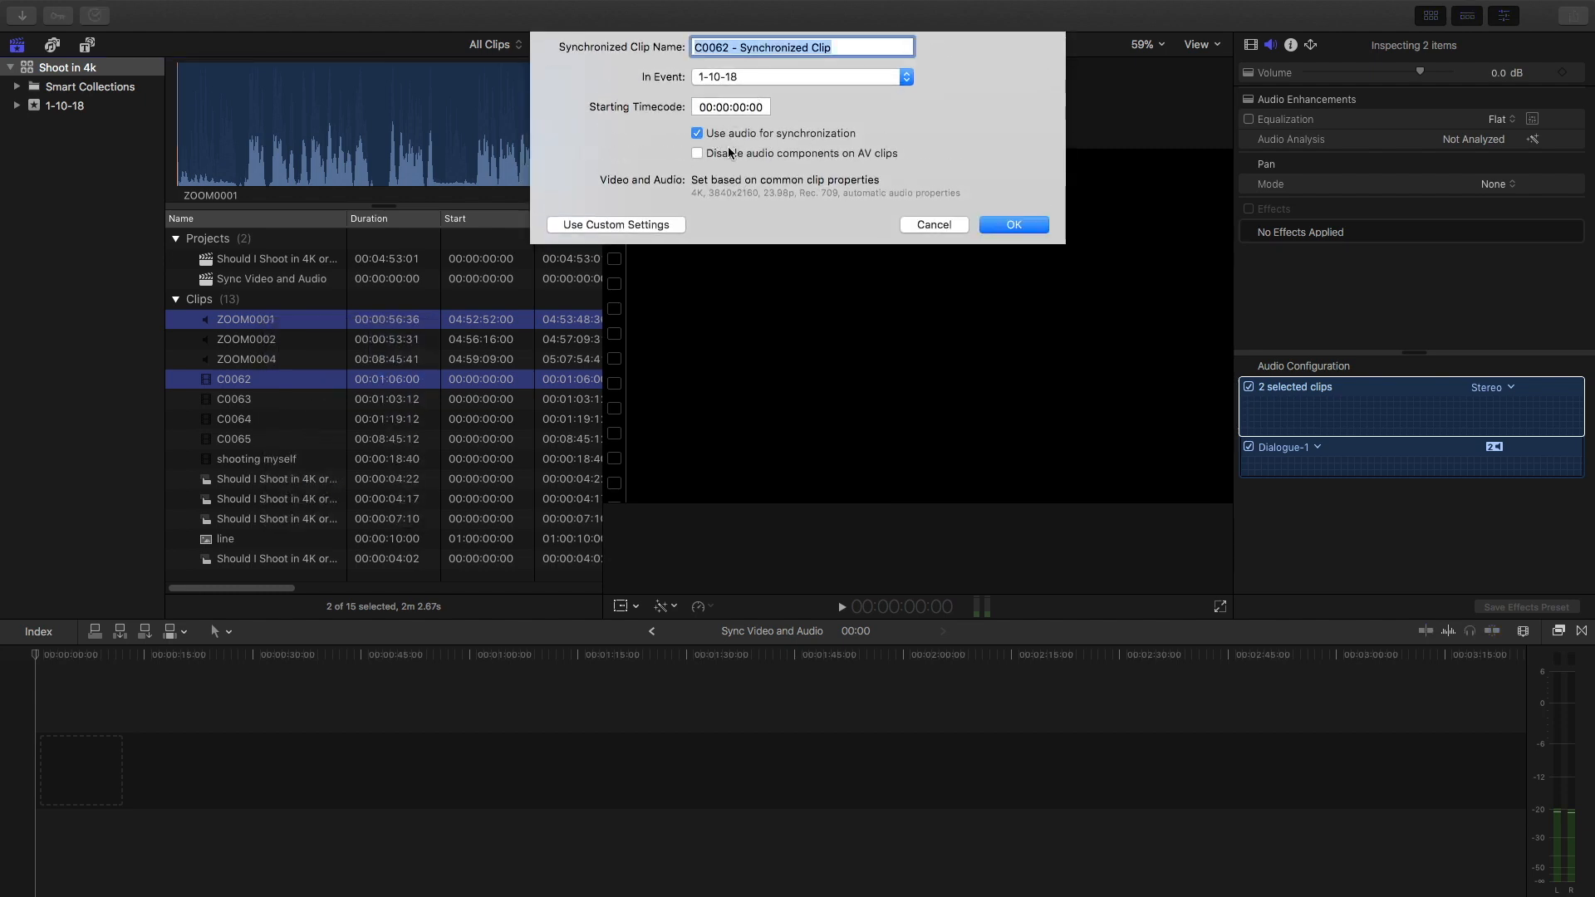
{"action": "left_click", "coordinate": [1012, 225]}
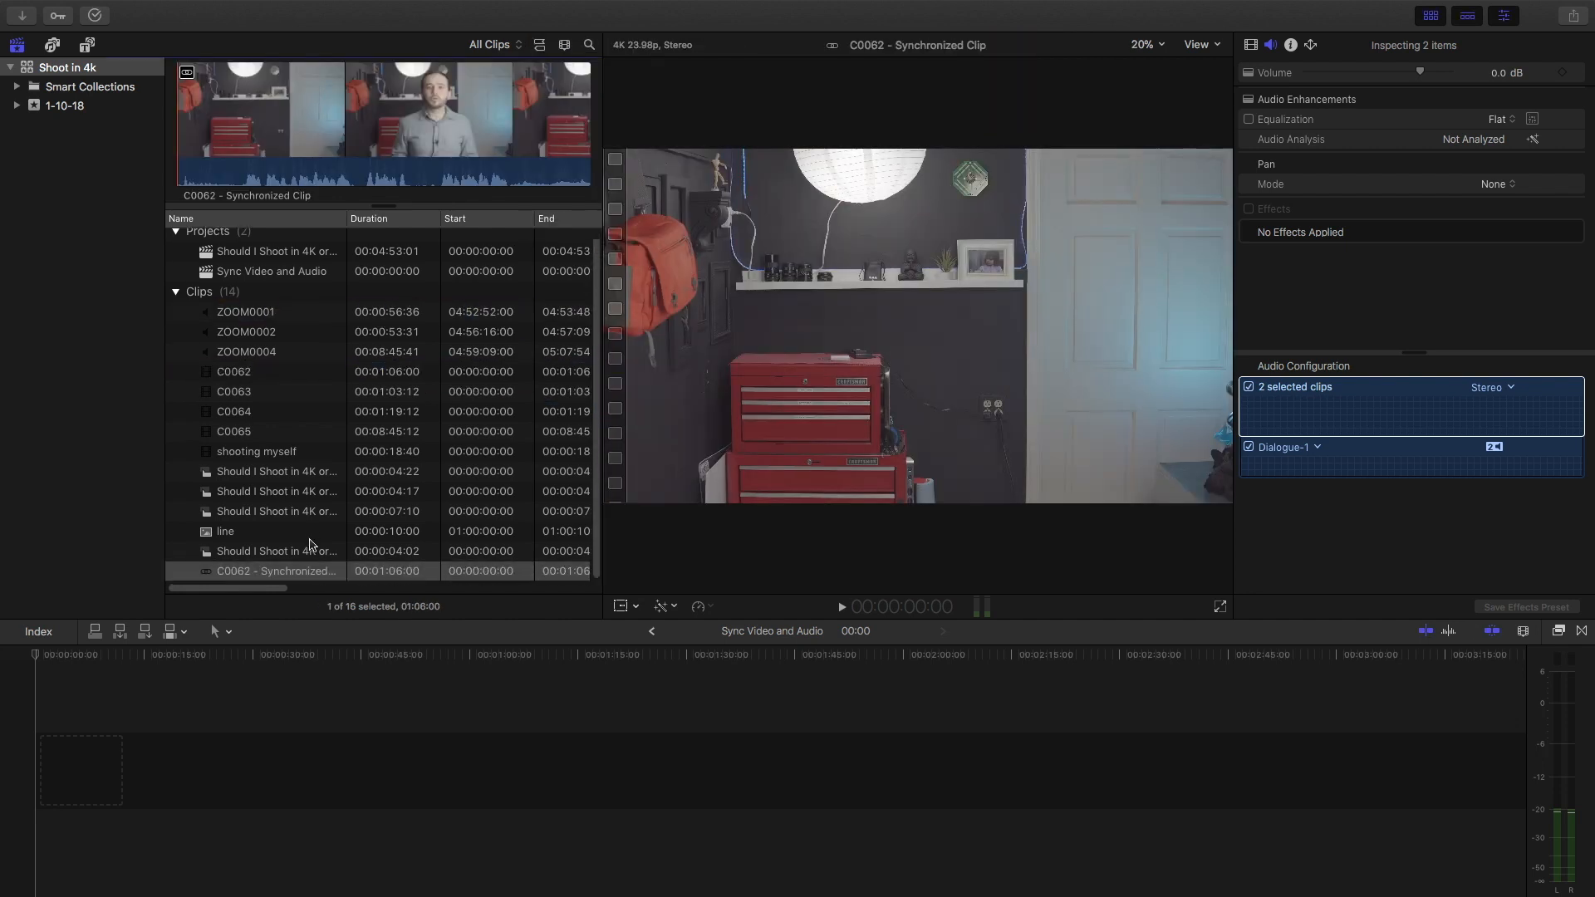
- Add 'C0062 - Synchronized Clip' to the timeline and jump playback partway in
{"action": "double_click", "coordinate": [277, 570]}
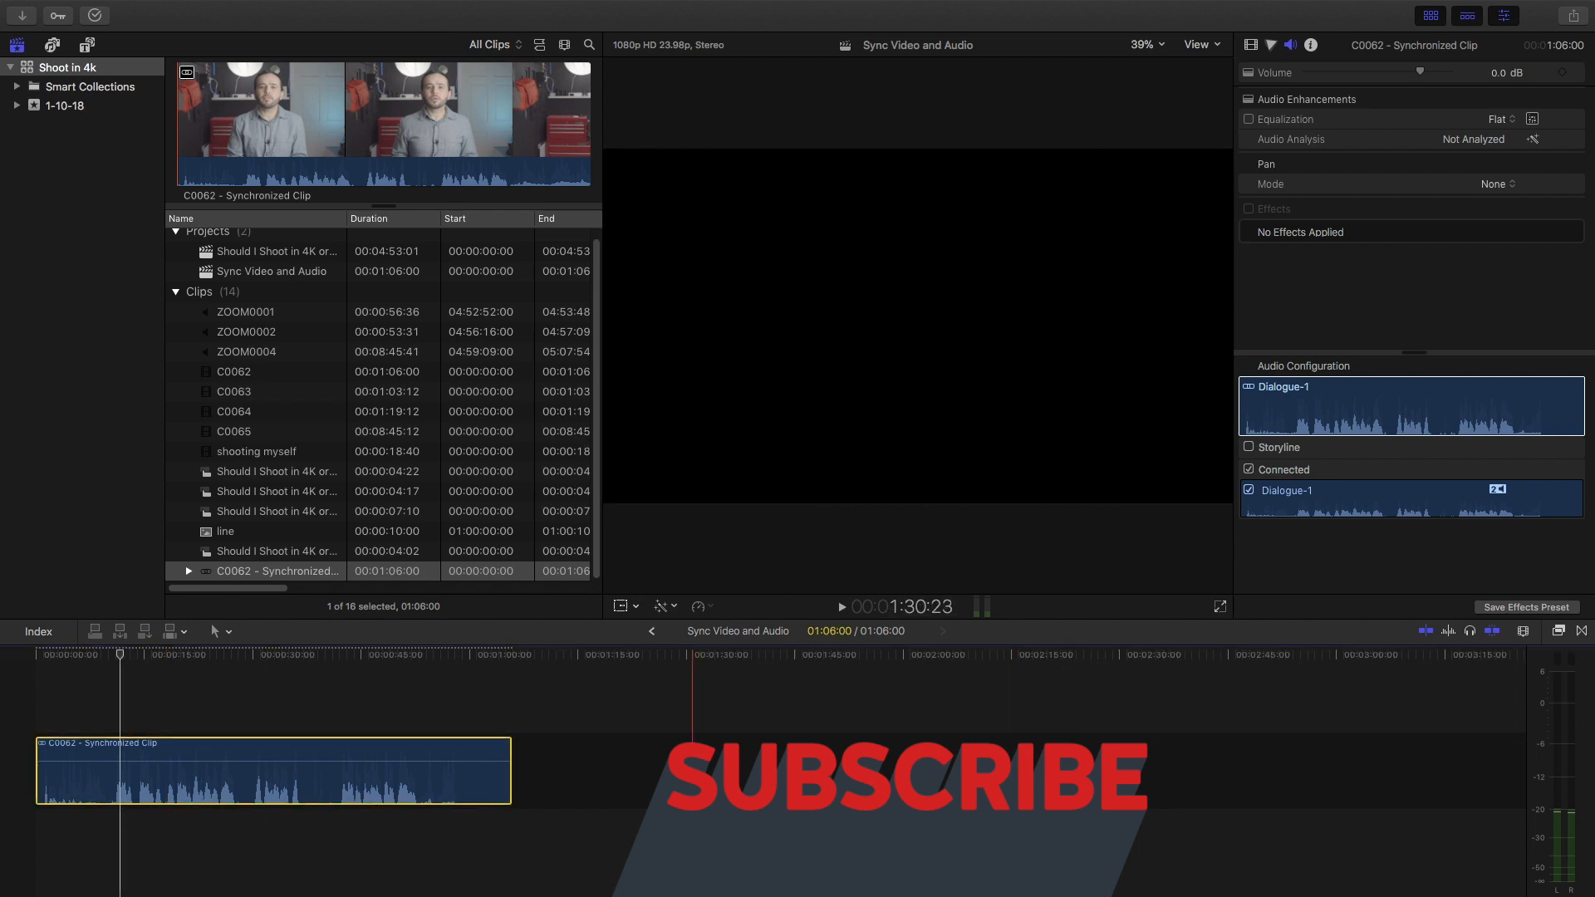
{"action": "left_click", "coordinate": [362, 653]}
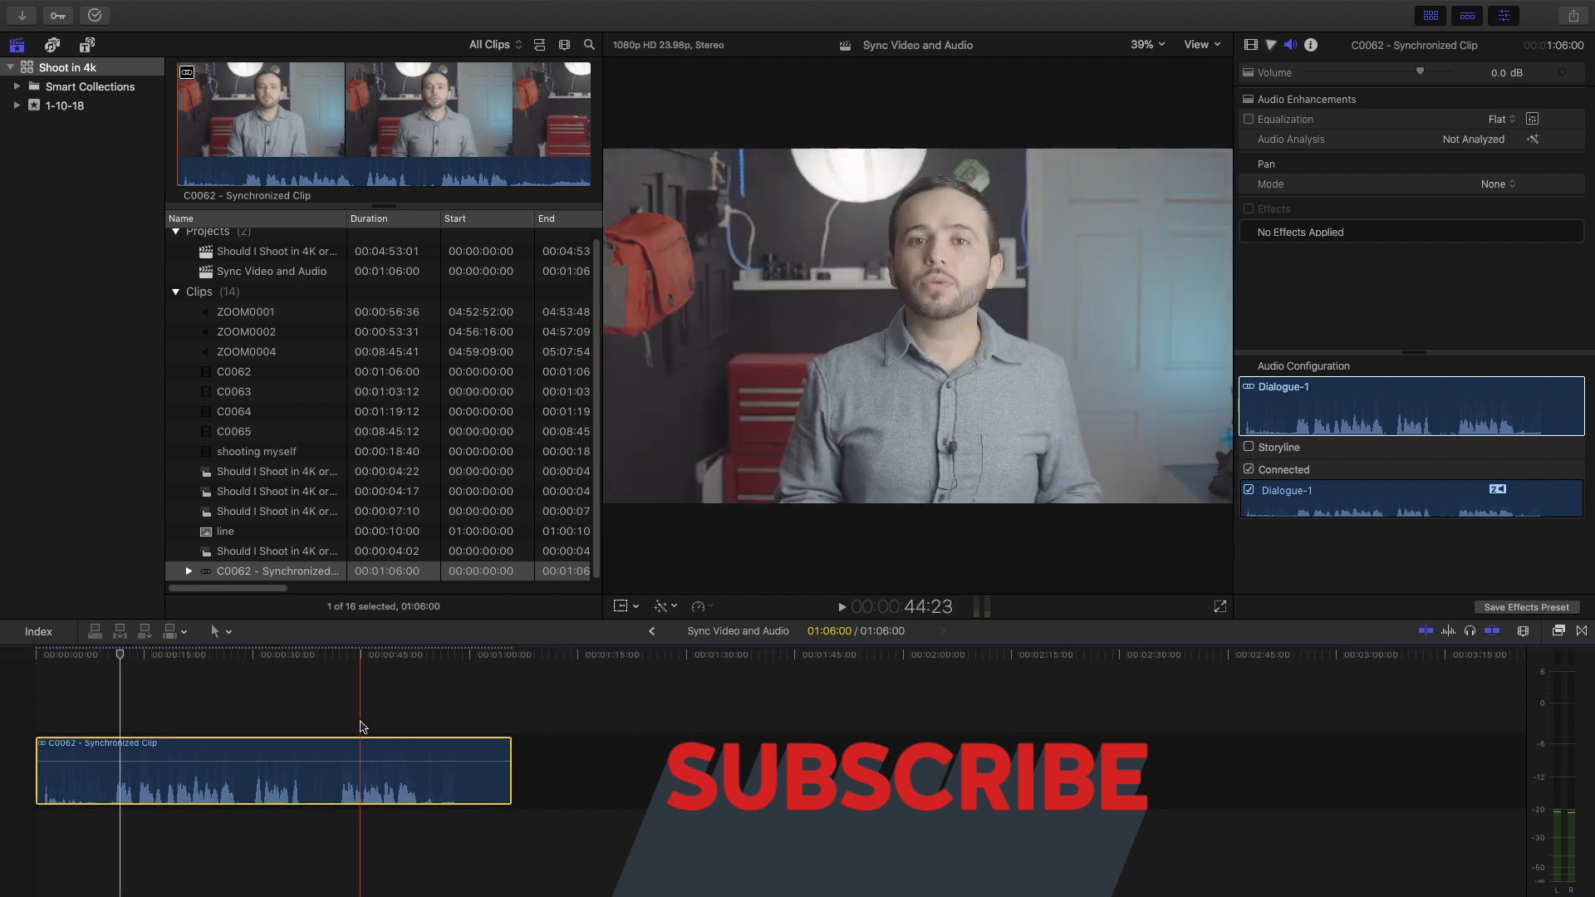